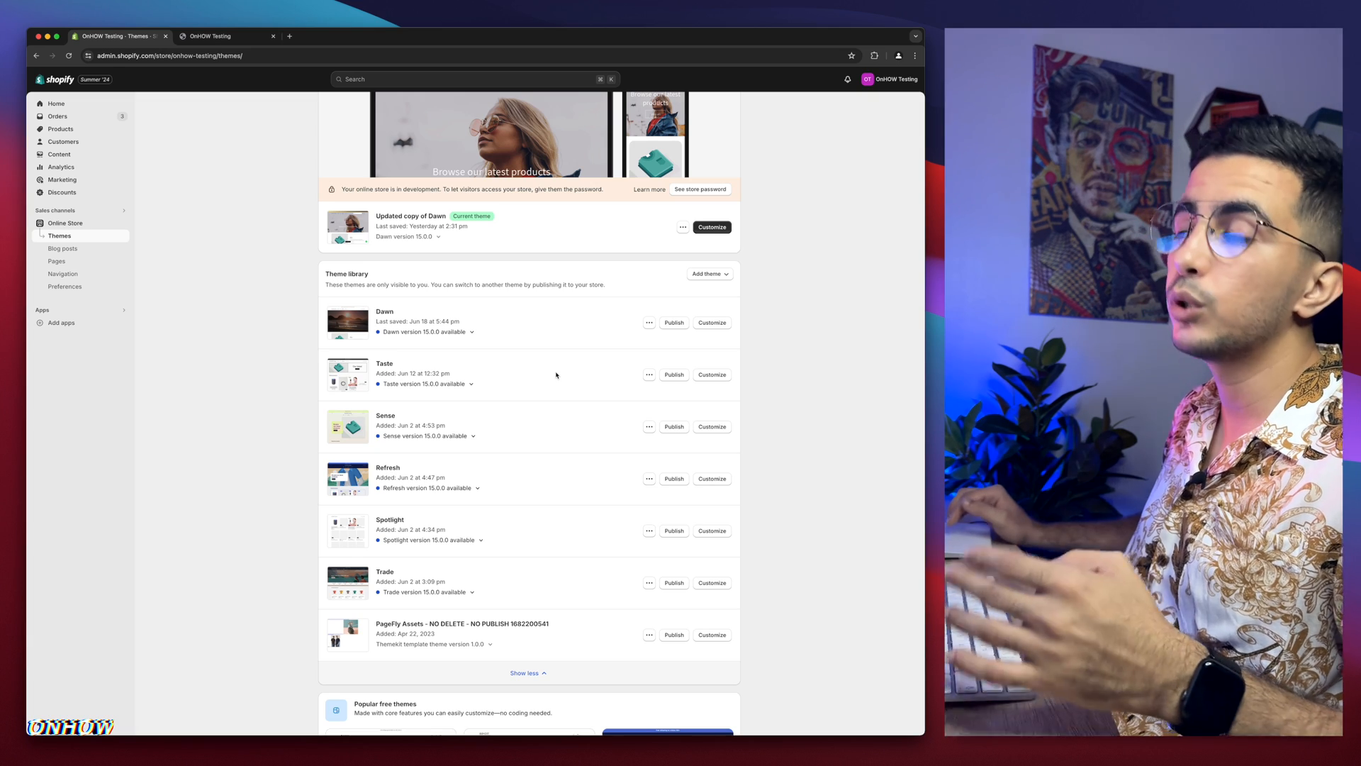
# - Scroll the storefront home page back to the top to inspect the transparent header
pyautogui.scroll(3)
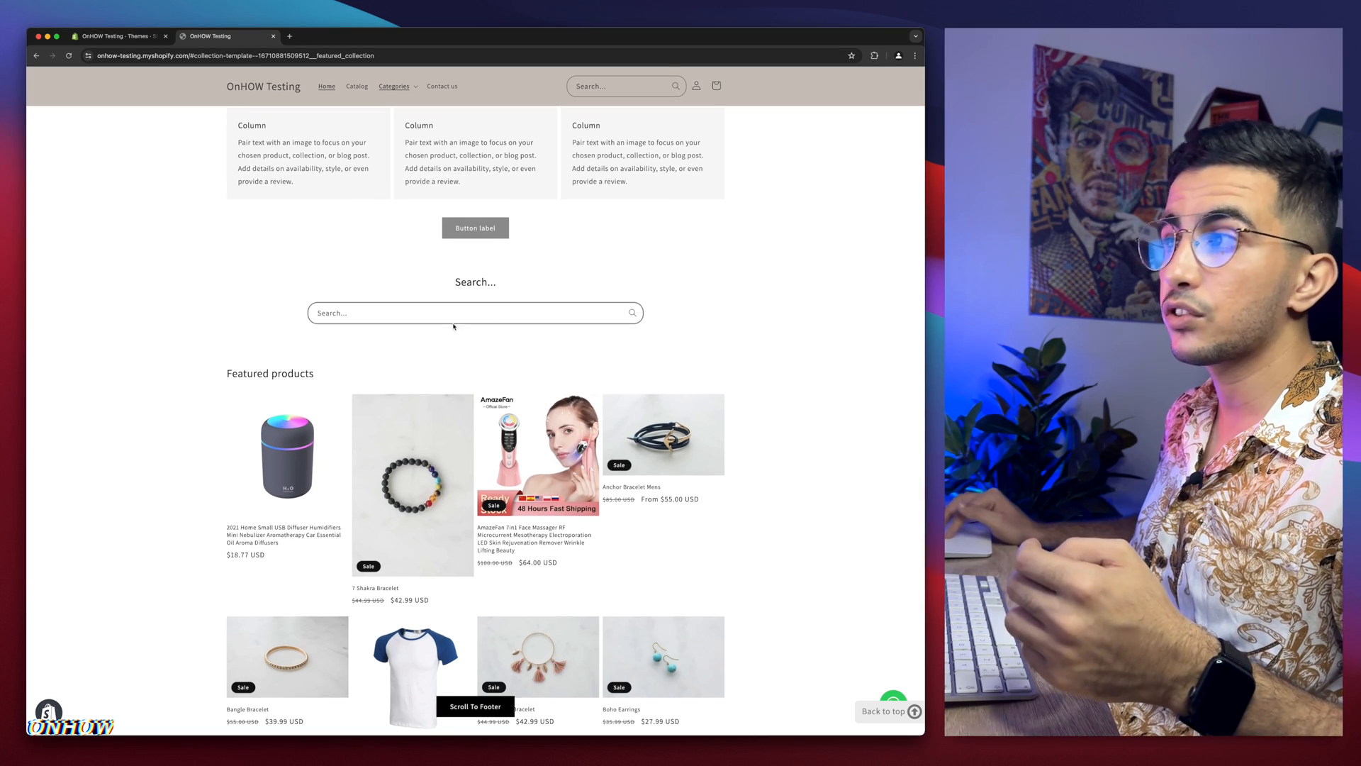
pyautogui.scroll(3)
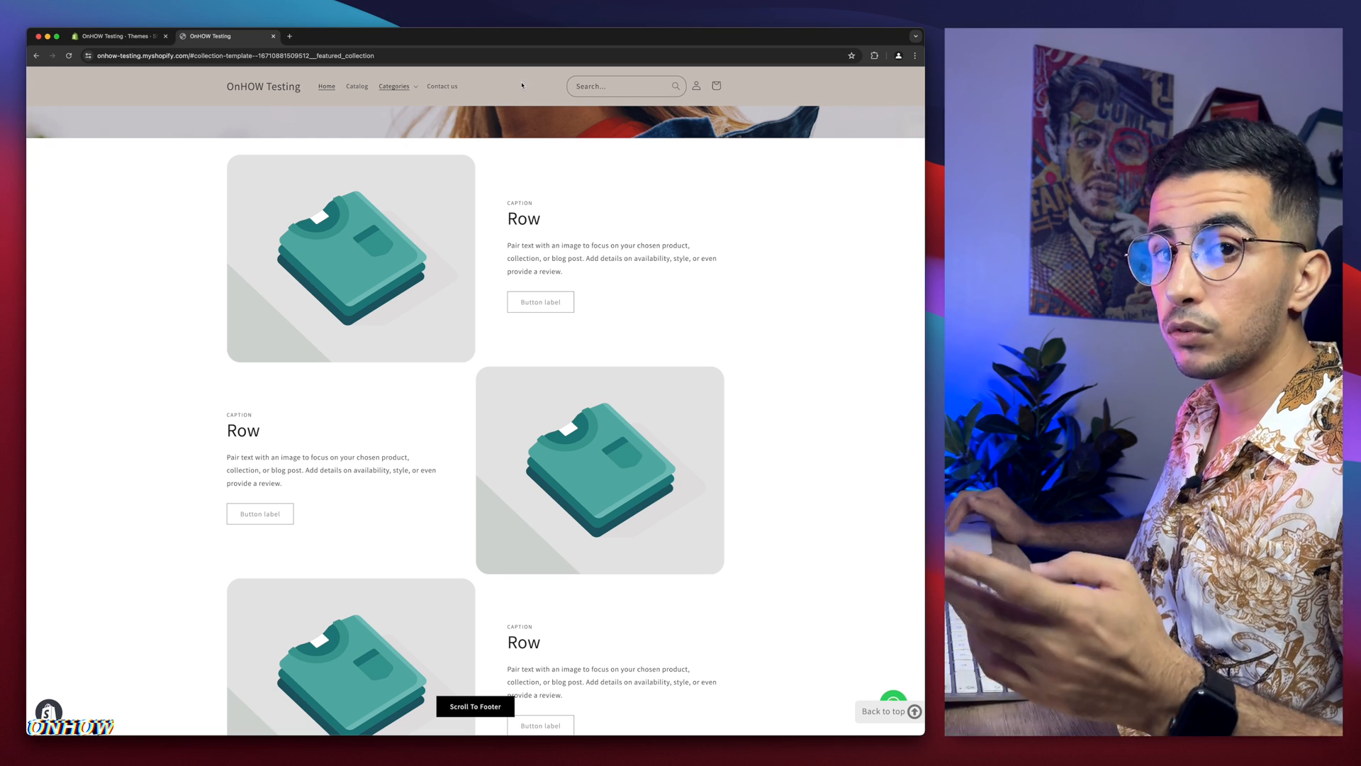
pyautogui.moveTo(518, 94)
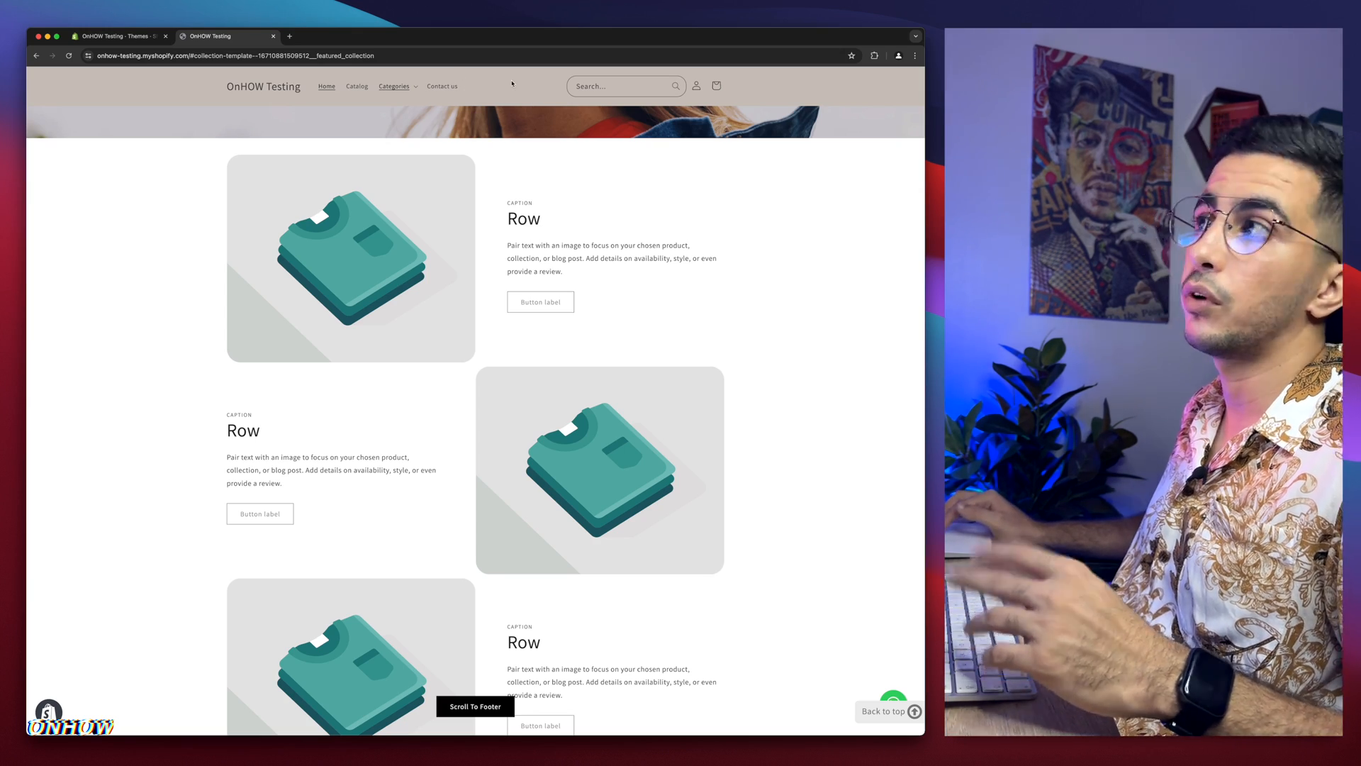
pyautogui.moveTo(595, 220)
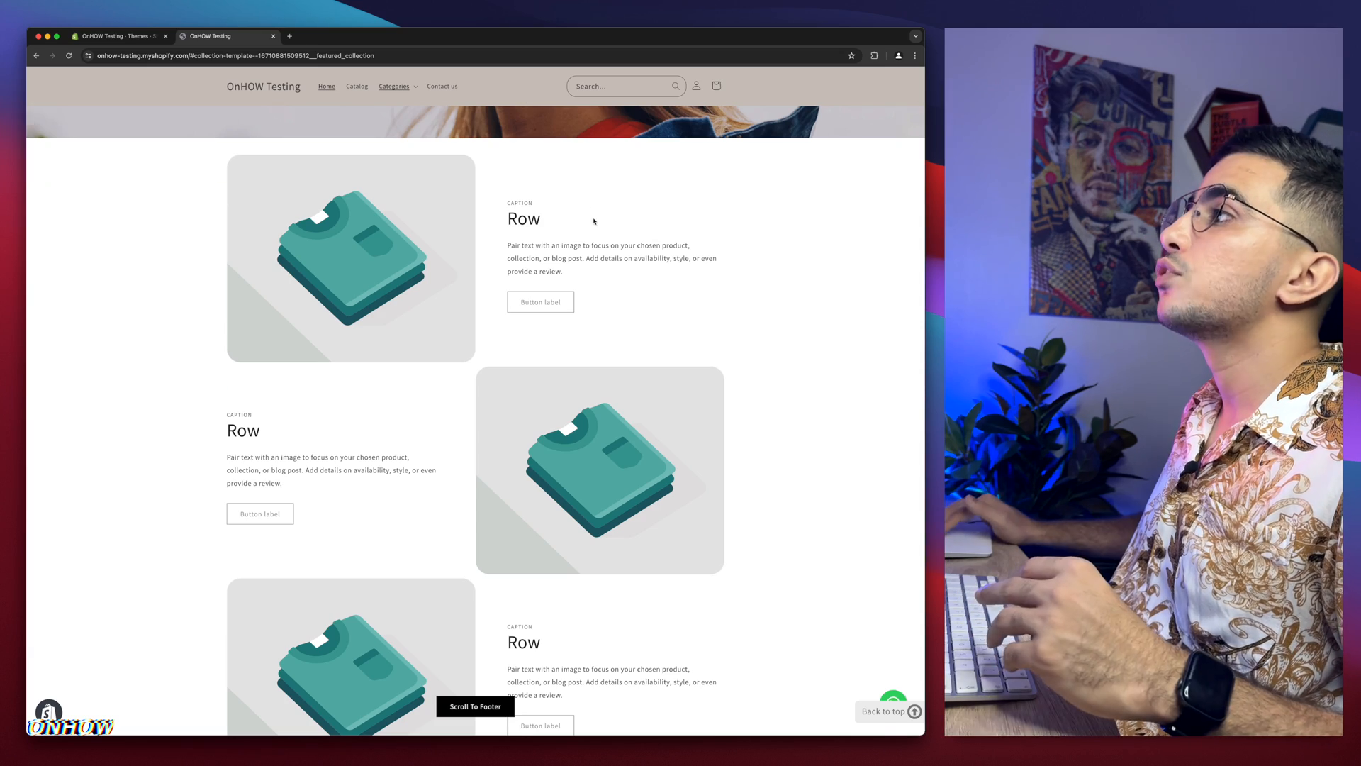
pyautogui.scroll(3)
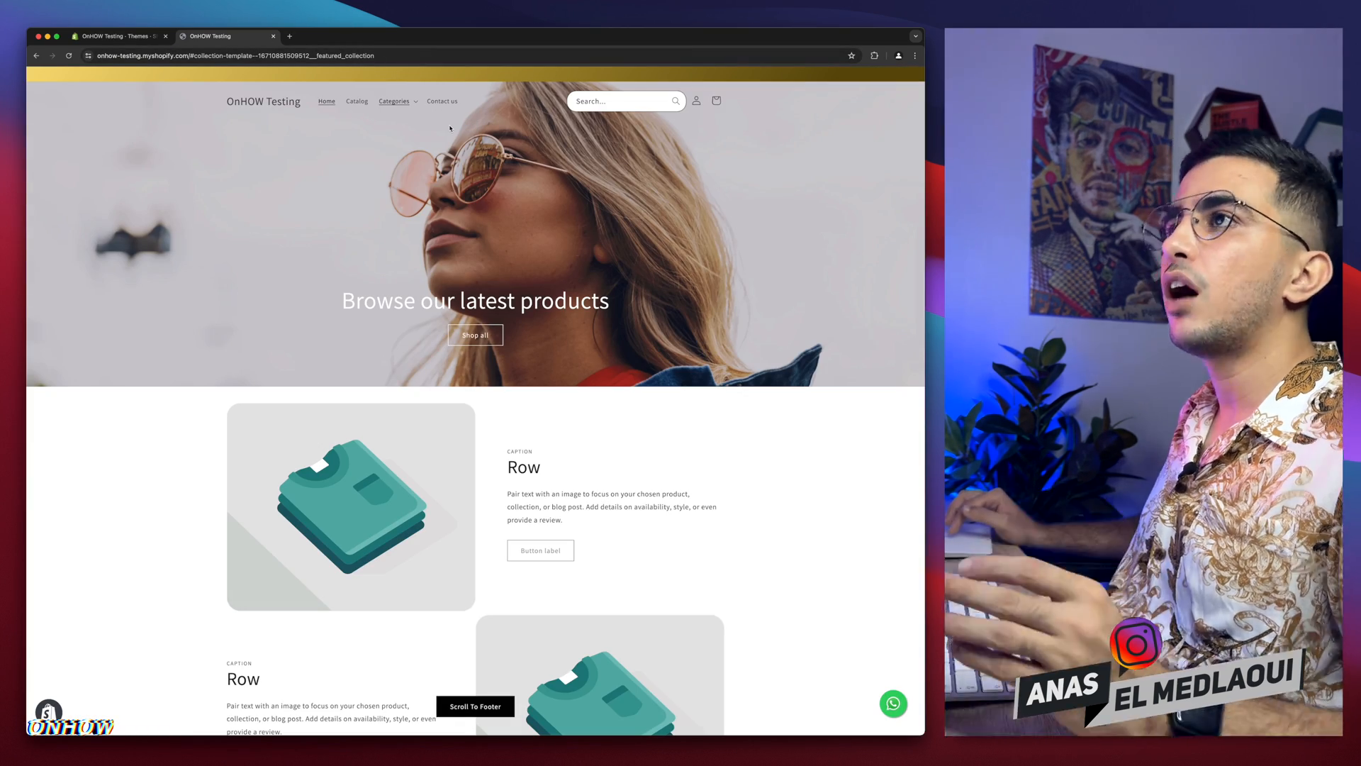
# - Open theme.liquid in the current Dawn copy's code editor, filtering files for 'theme'
pyautogui.click(117, 37)
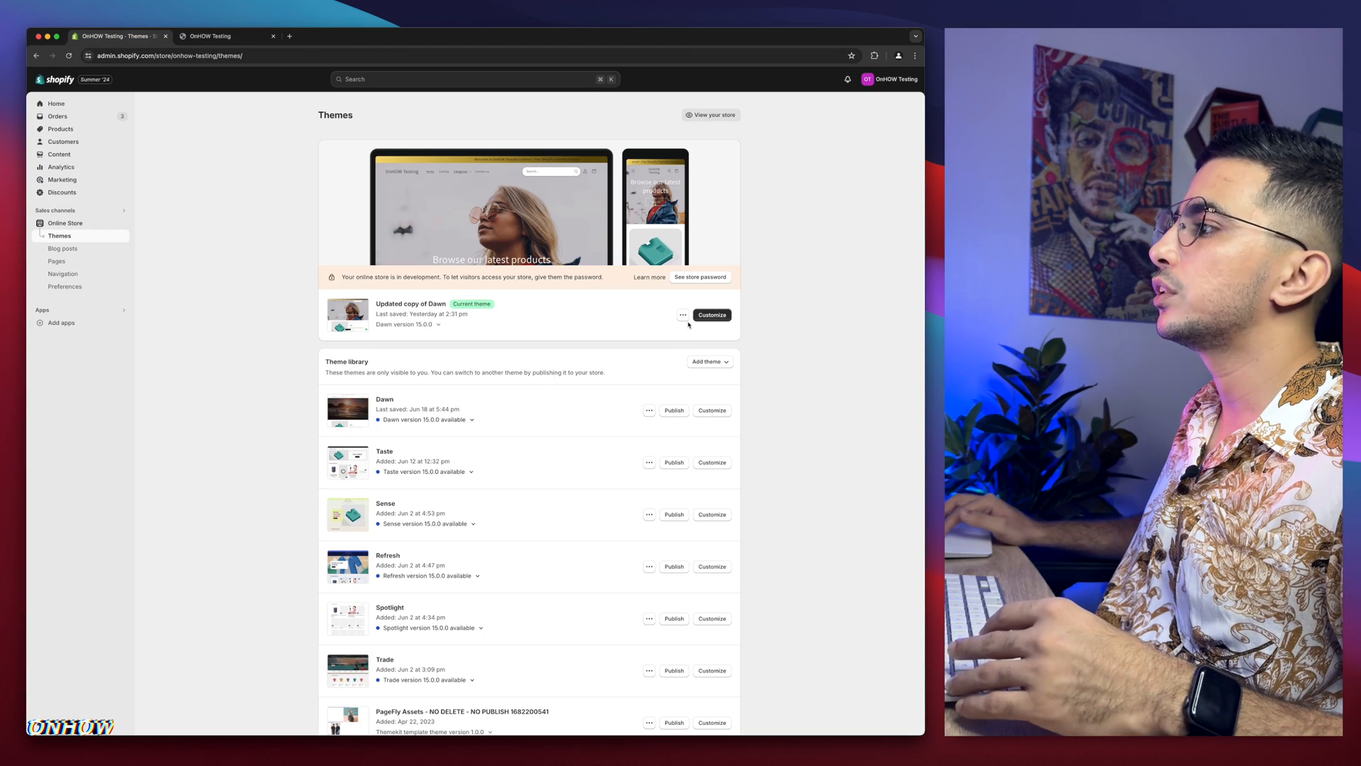
pyautogui.click(682, 314)
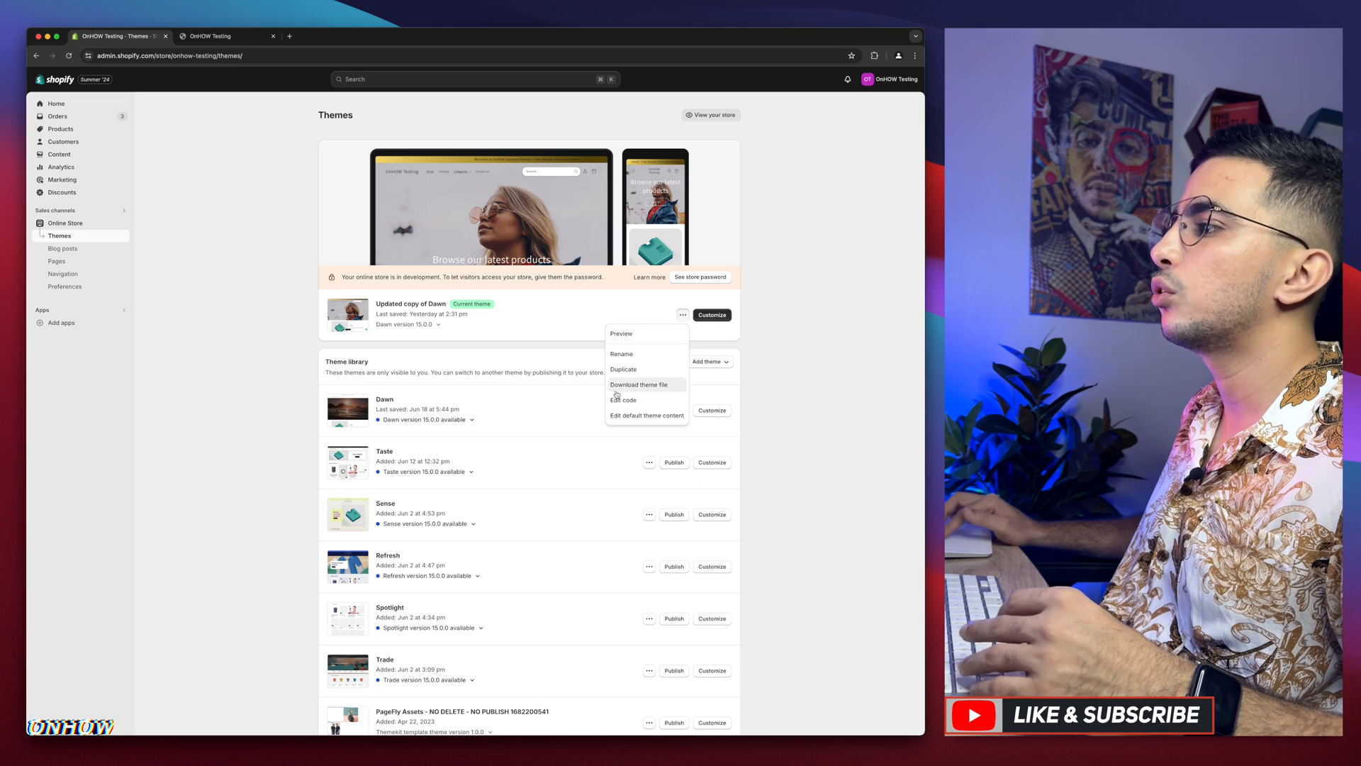
pyautogui.click(623, 400)
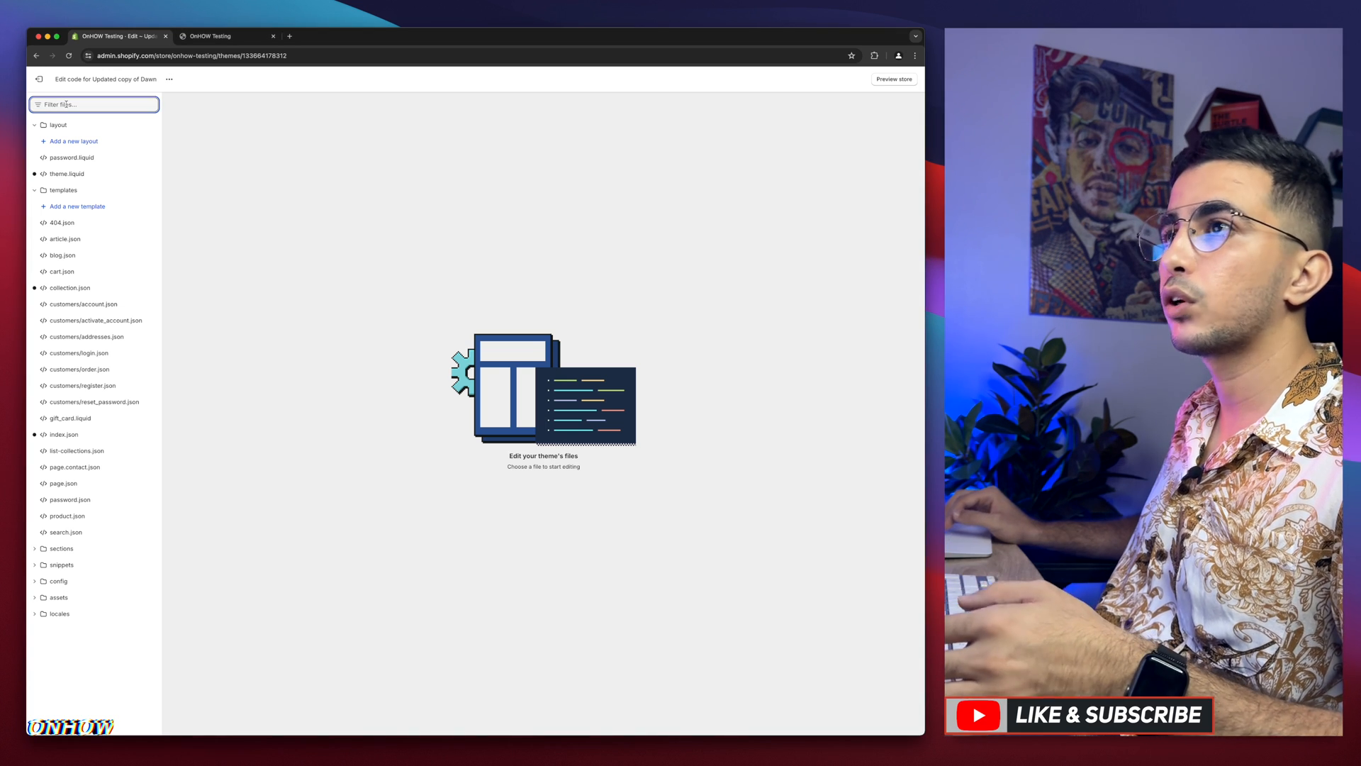
pyautogui.write('t')
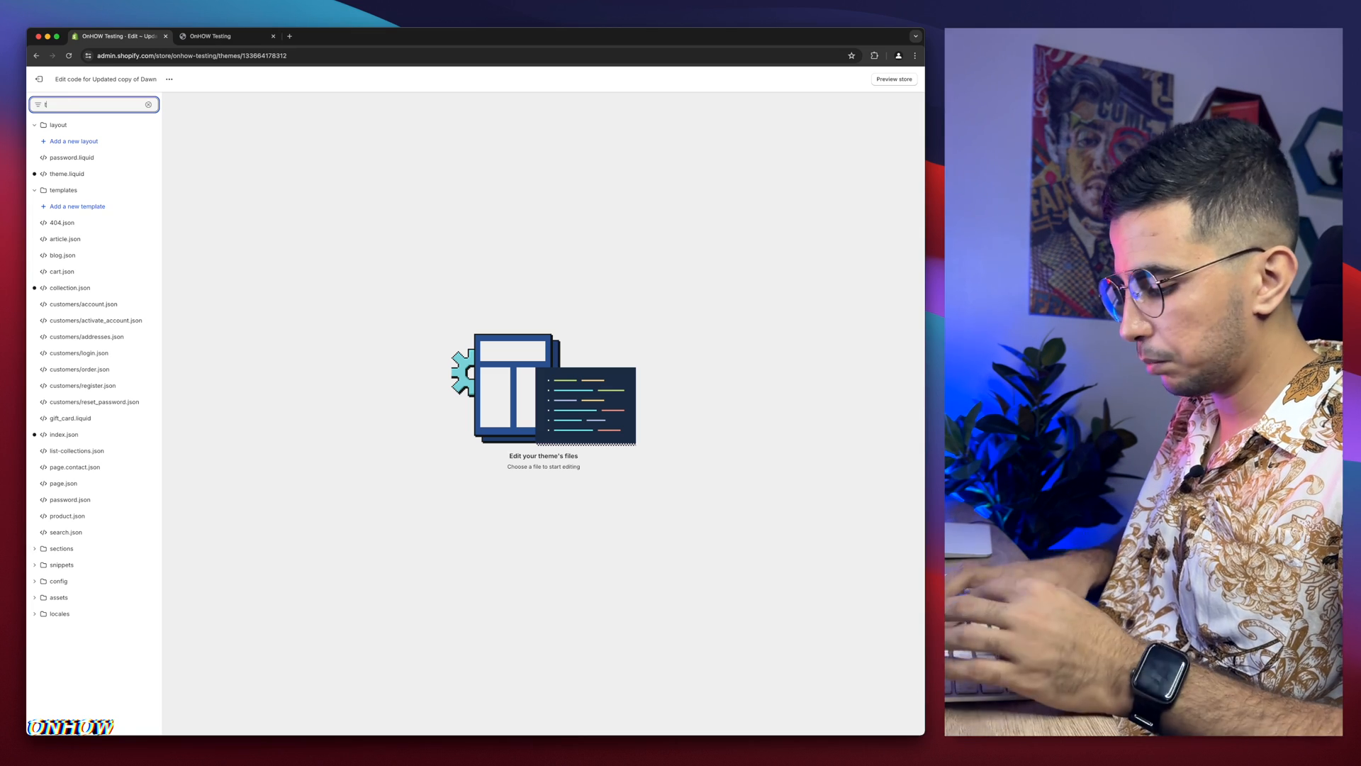
pyautogui.write('heme')
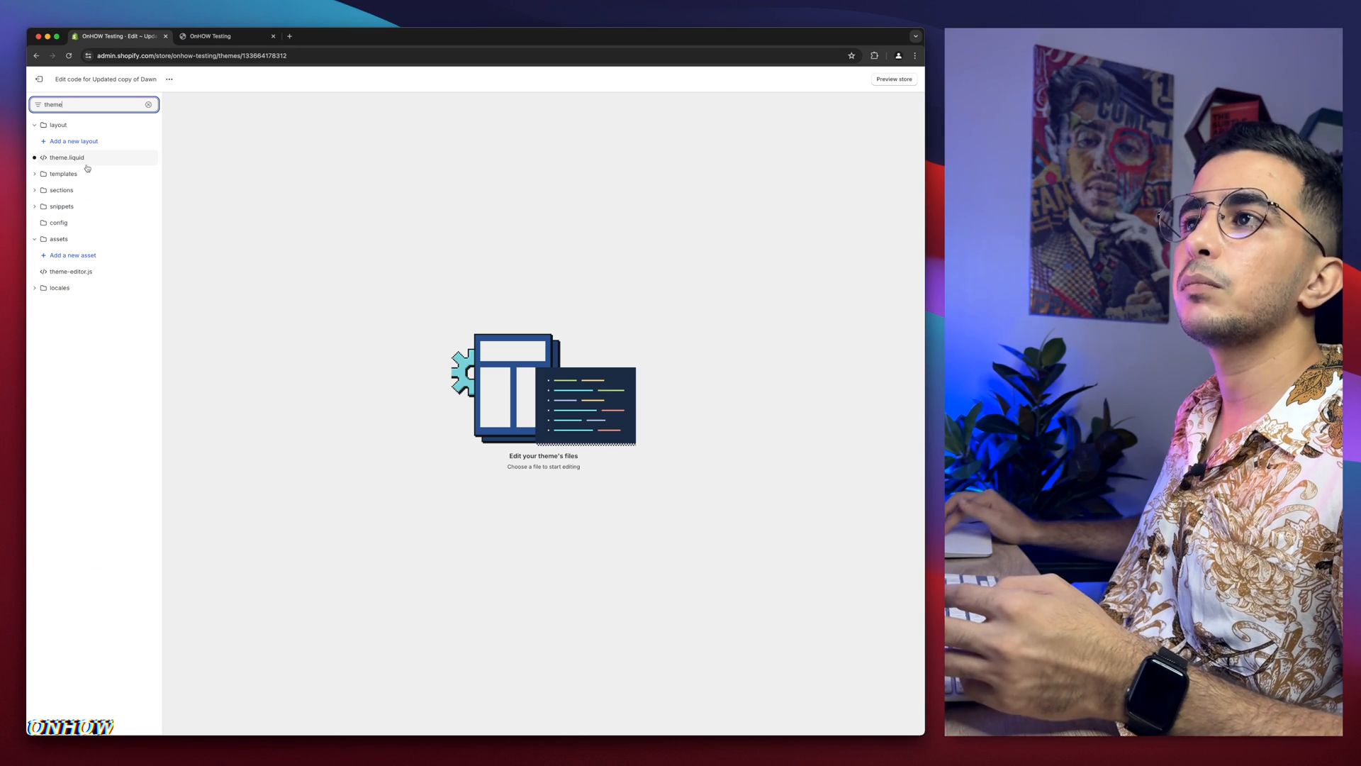
pyautogui.click(67, 157)
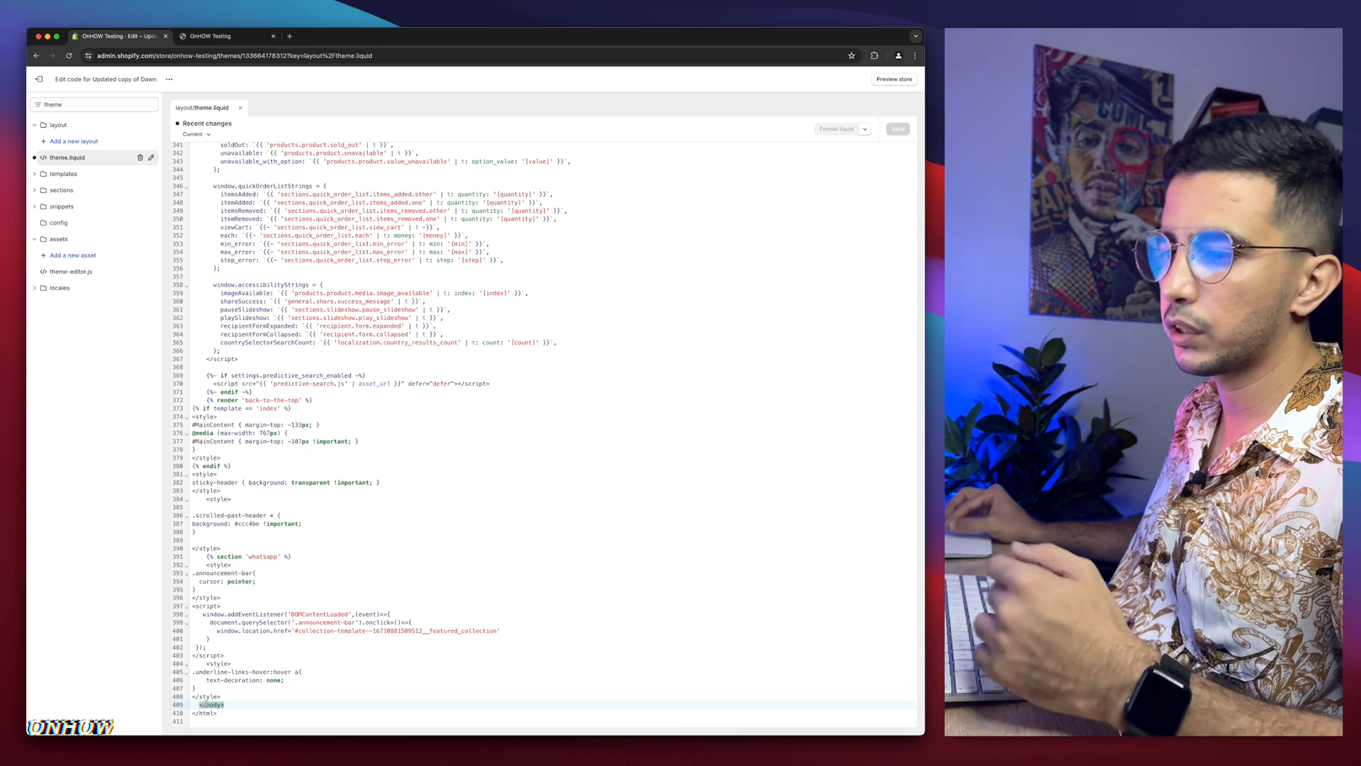
# - Scroll to the end of theme.liquid and place the cursor after the last style block
pyautogui.scroll(-3)
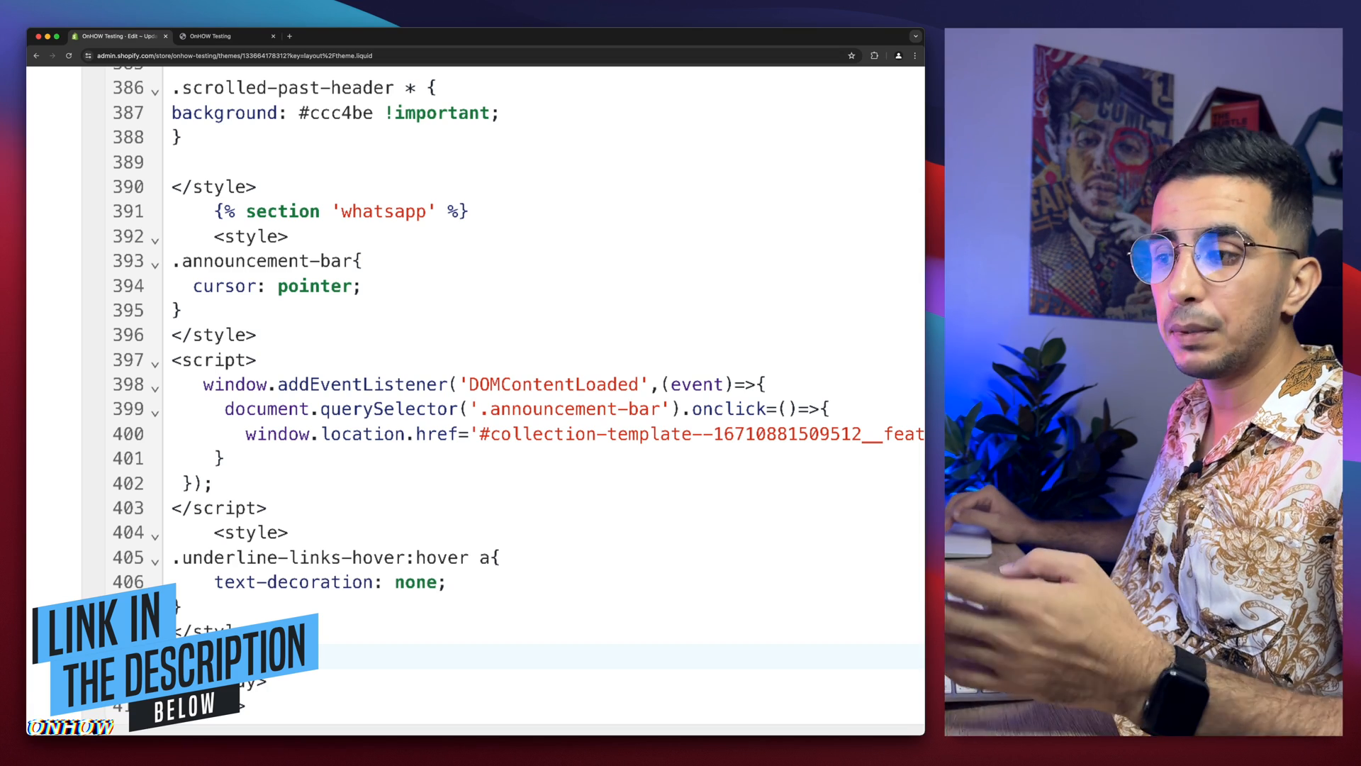
pyautogui.click(397, 36)
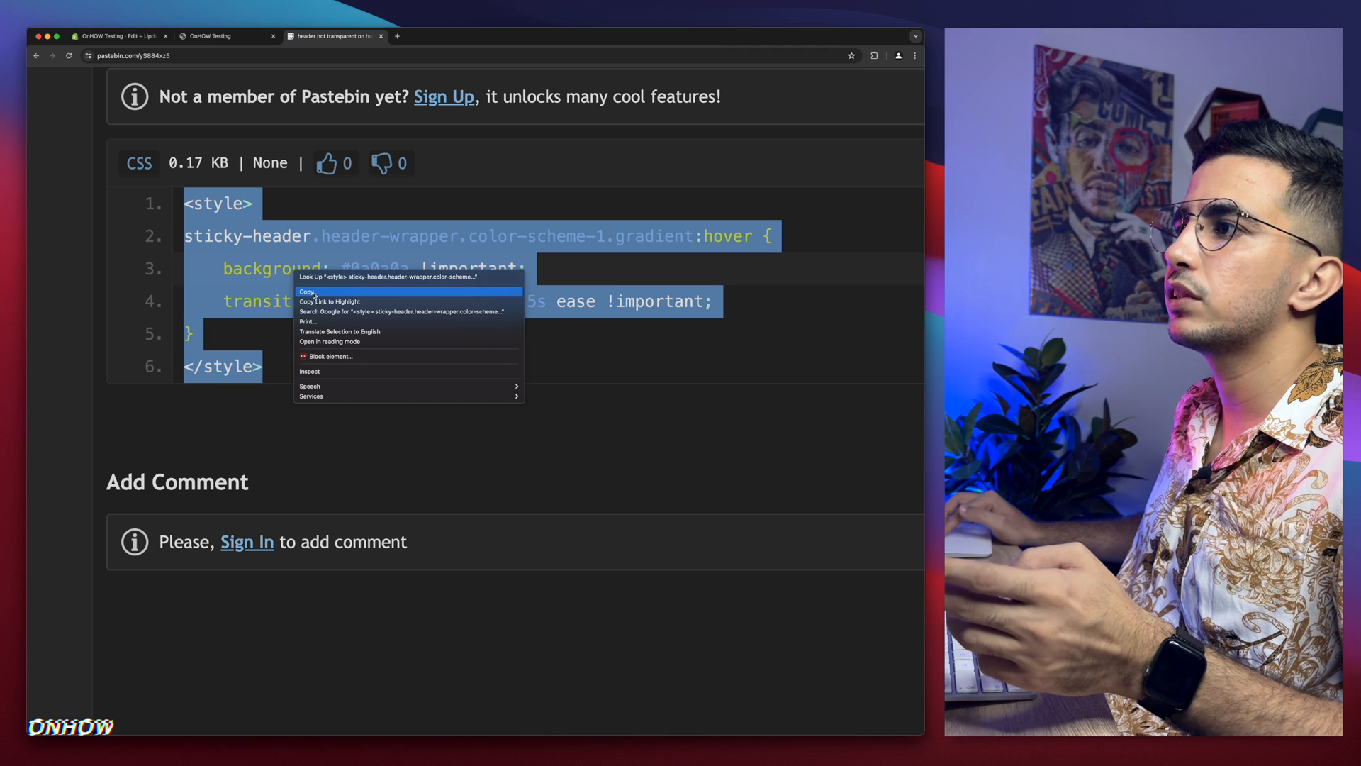
# - Copy the hover CSS snippet and search Google for its #0a0a0a colour
pyautogui.click(307, 292)
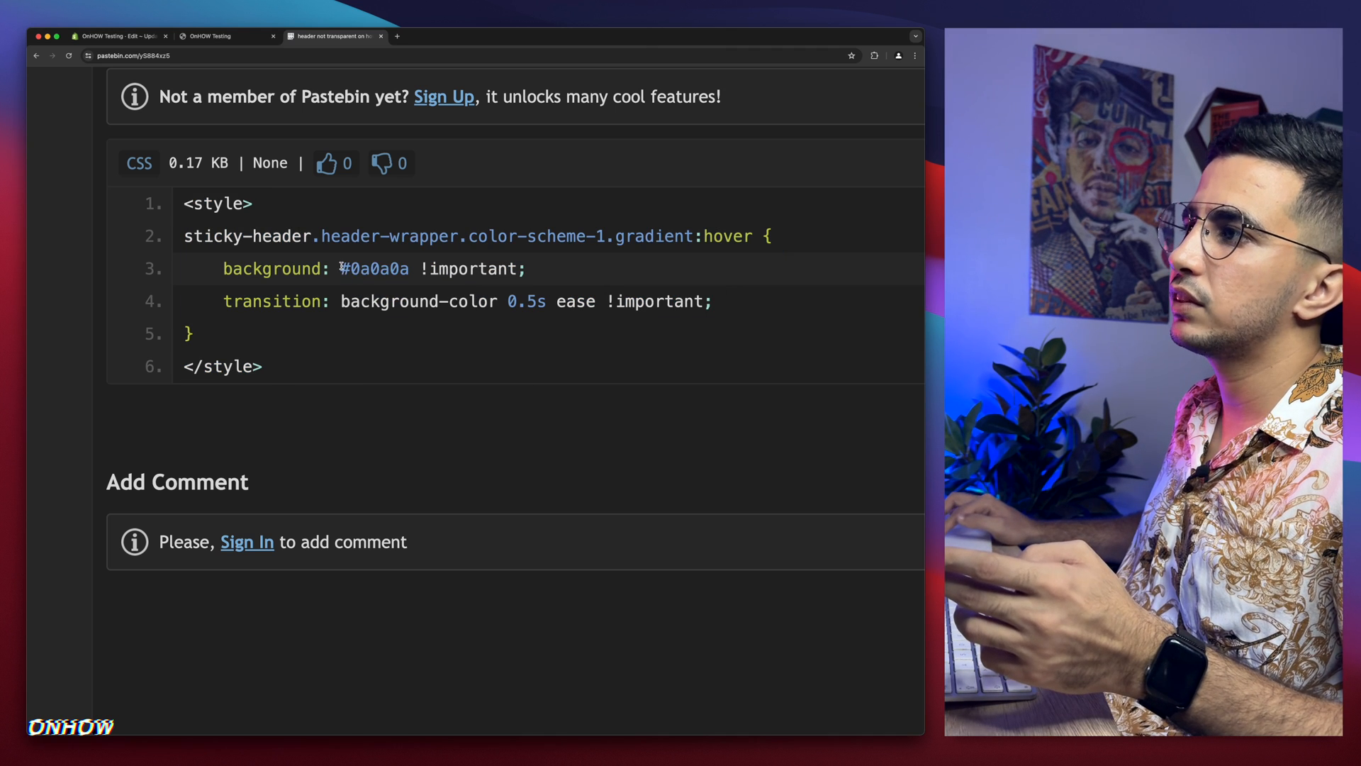
pyautogui.rightClick(373, 268)
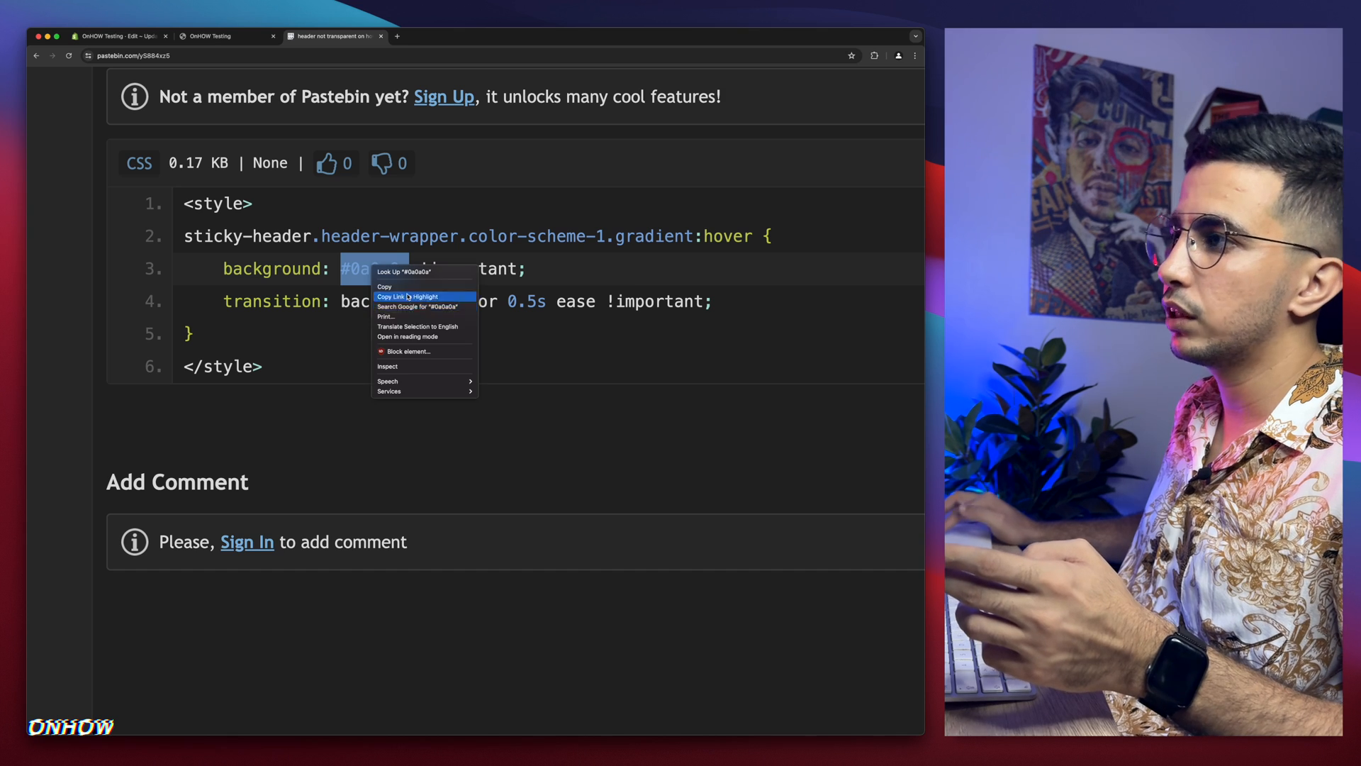
pyautogui.click(417, 306)
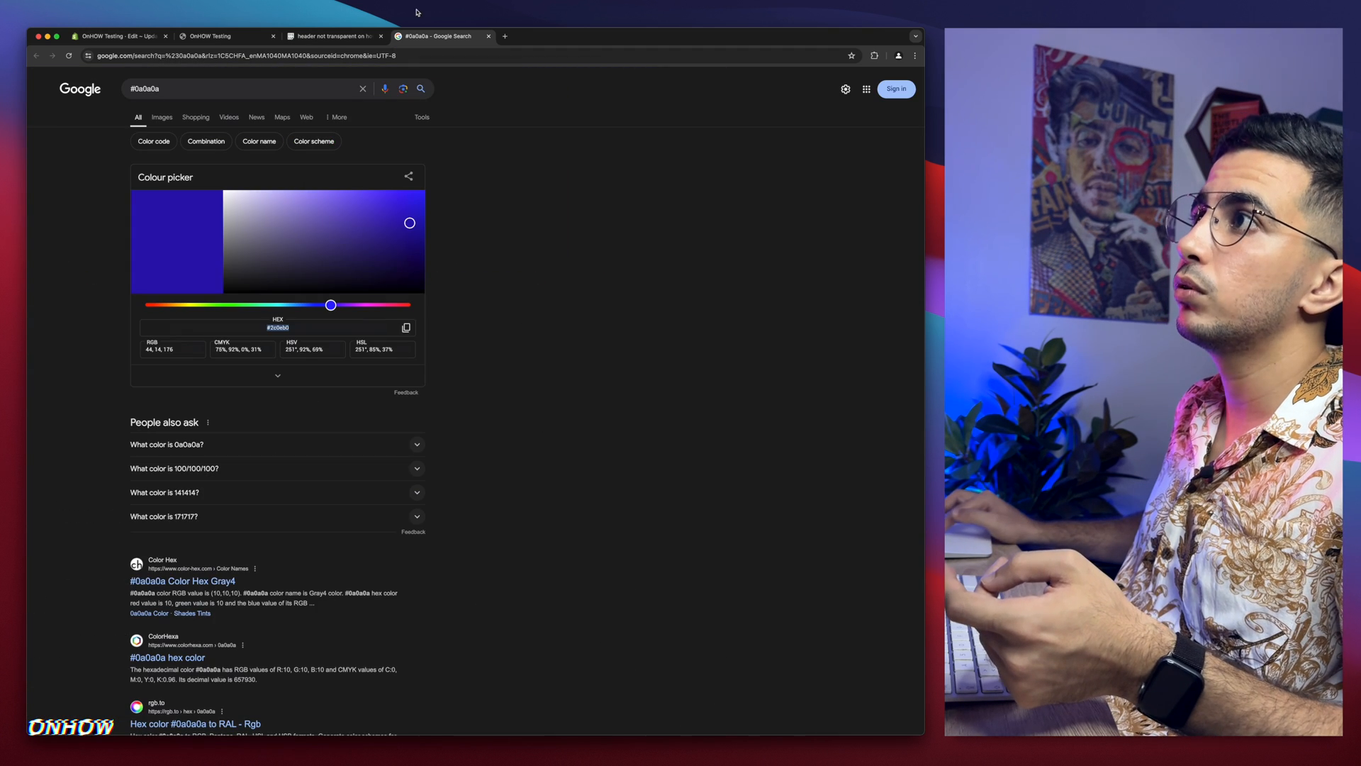
# - Return to the Pastebin sticky header hover snippet
pyautogui.click(333, 36)
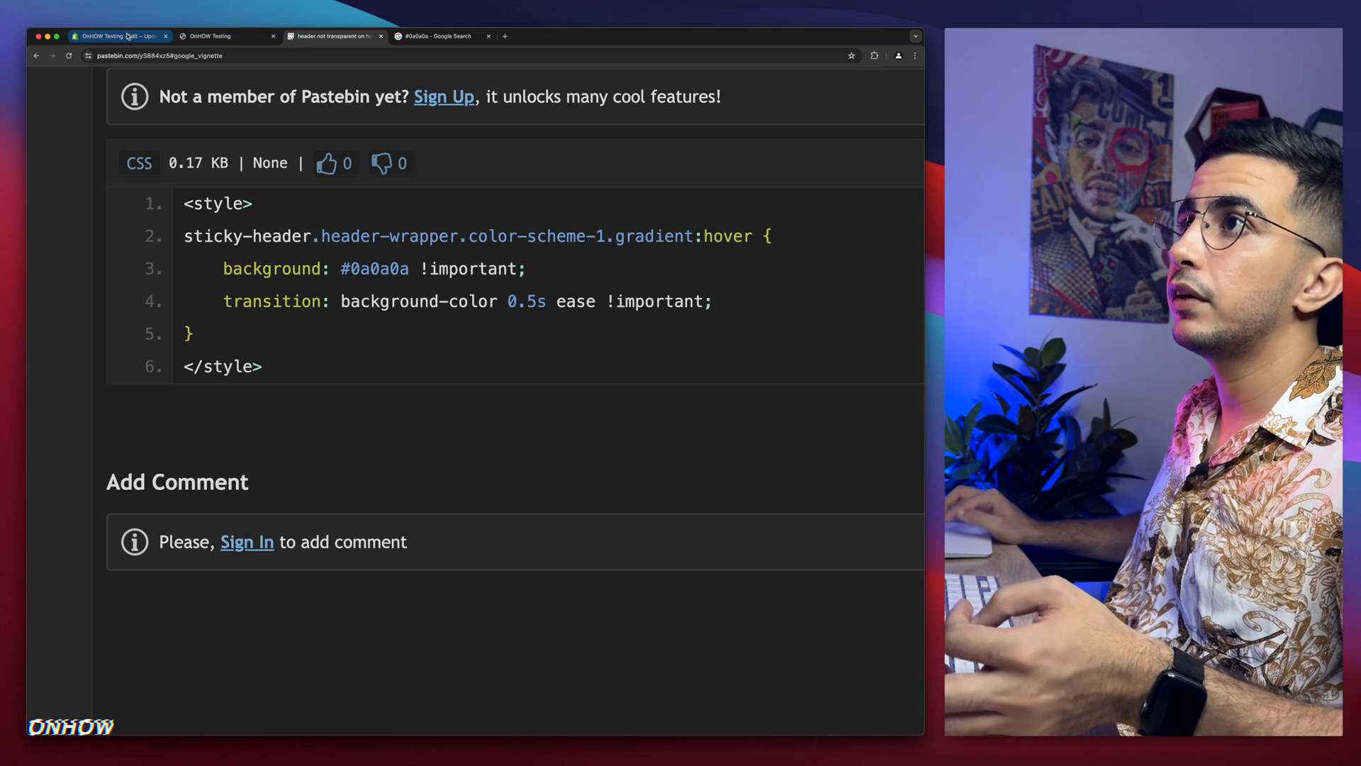
# - Save the pasted hover CSS in theme.liquid and reopen the storefront to check the header
pyautogui.click(117, 35)
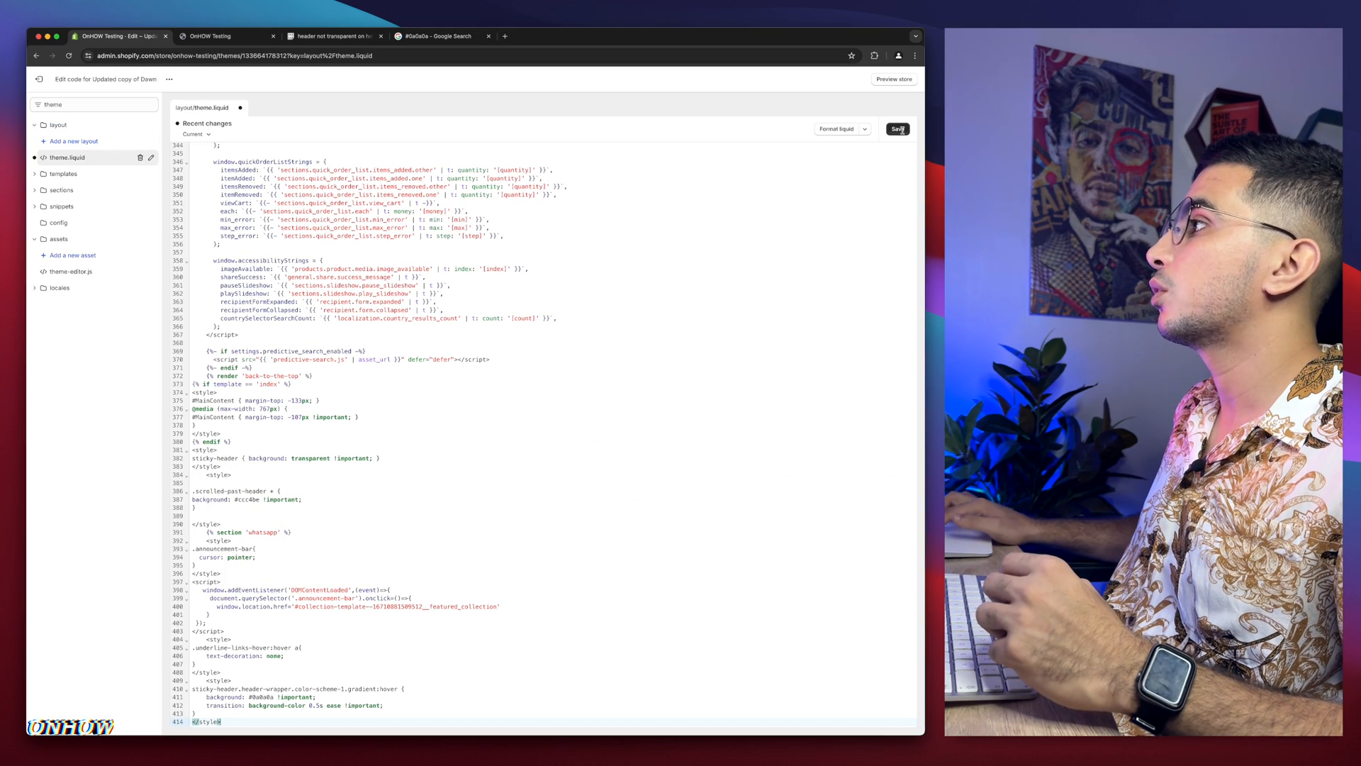
pyautogui.click(897, 128)
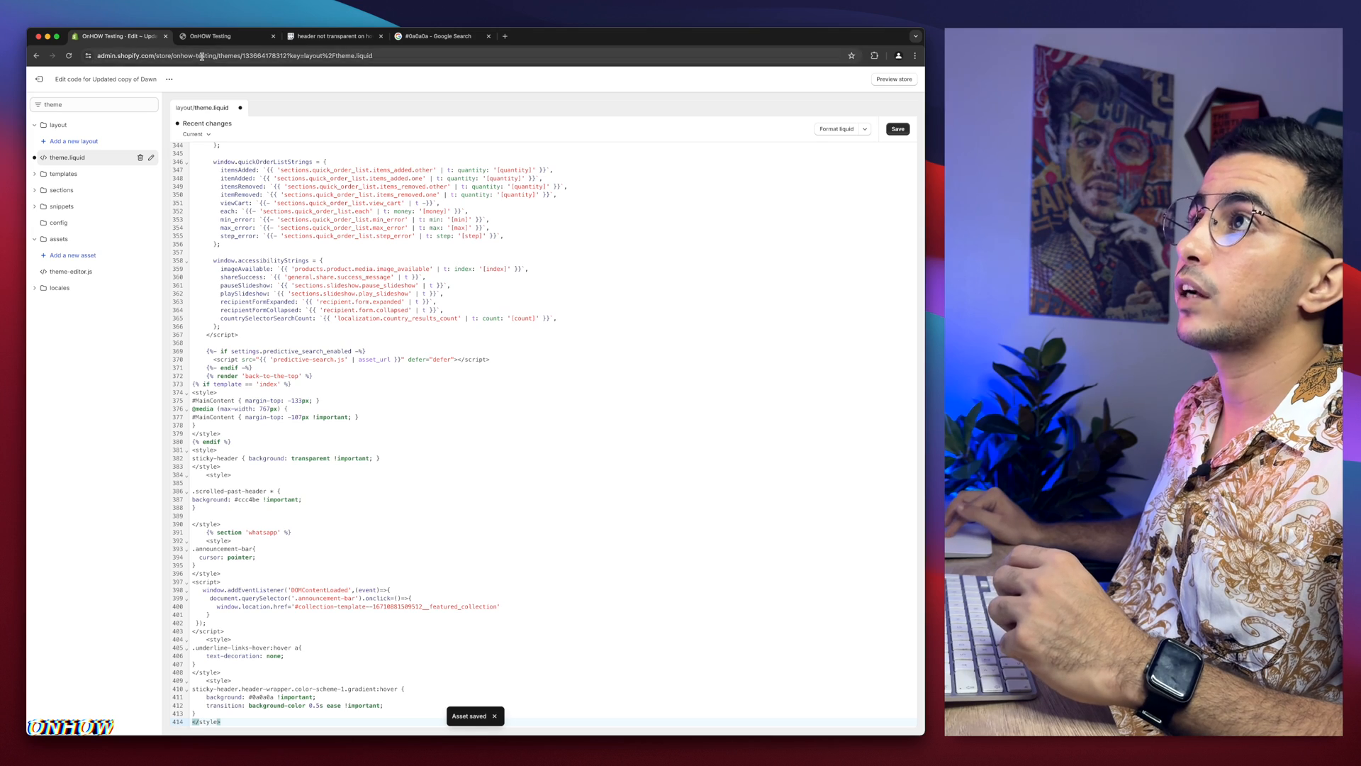
pyautogui.click(222, 35)
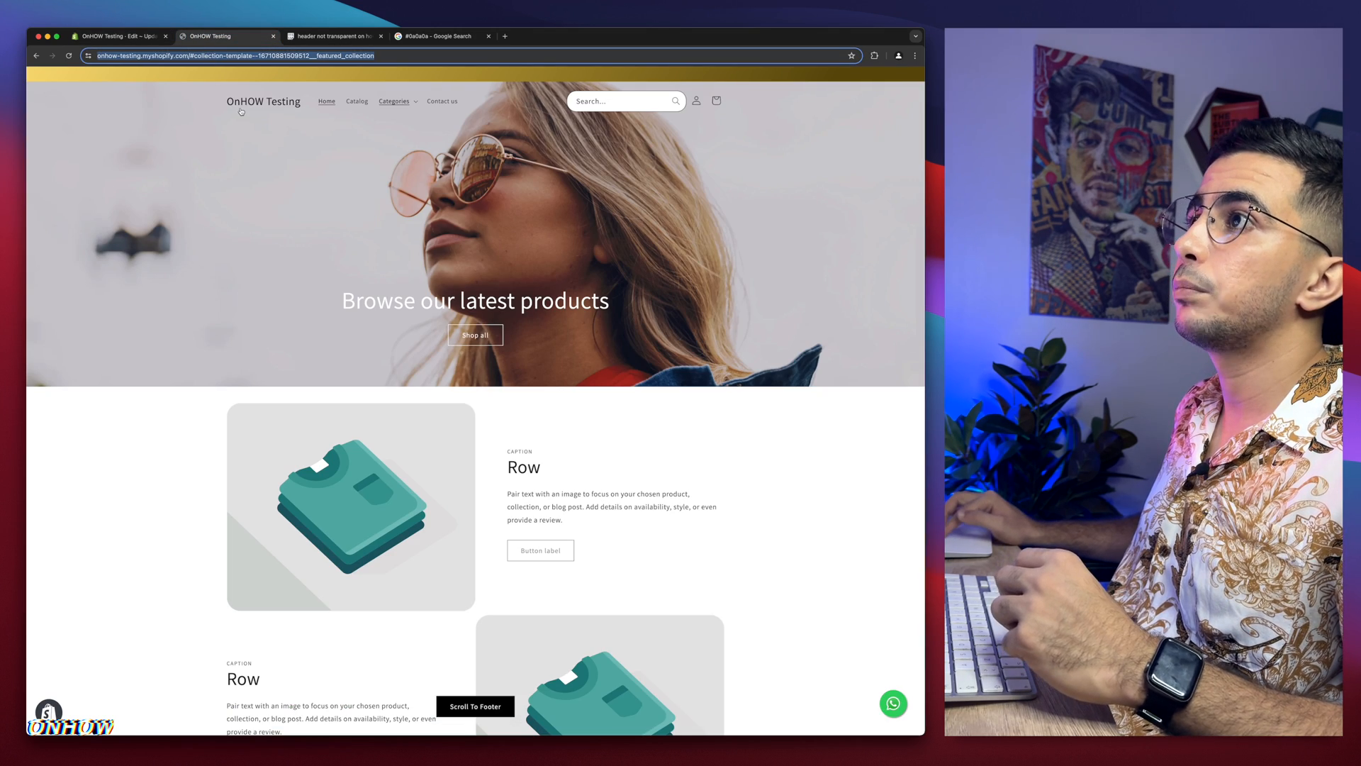